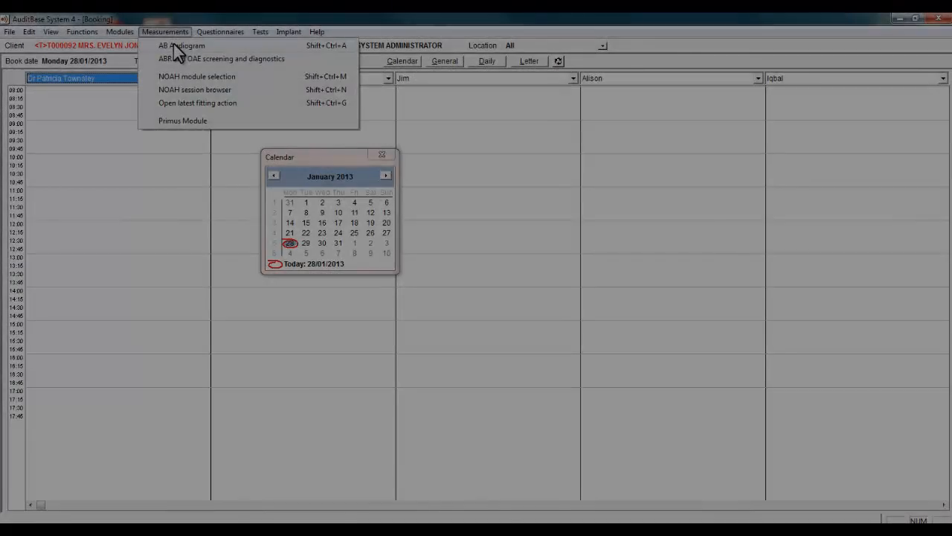
- Start a new blank AB Audiogram for the current client from the Measurements menu
click(181, 44)
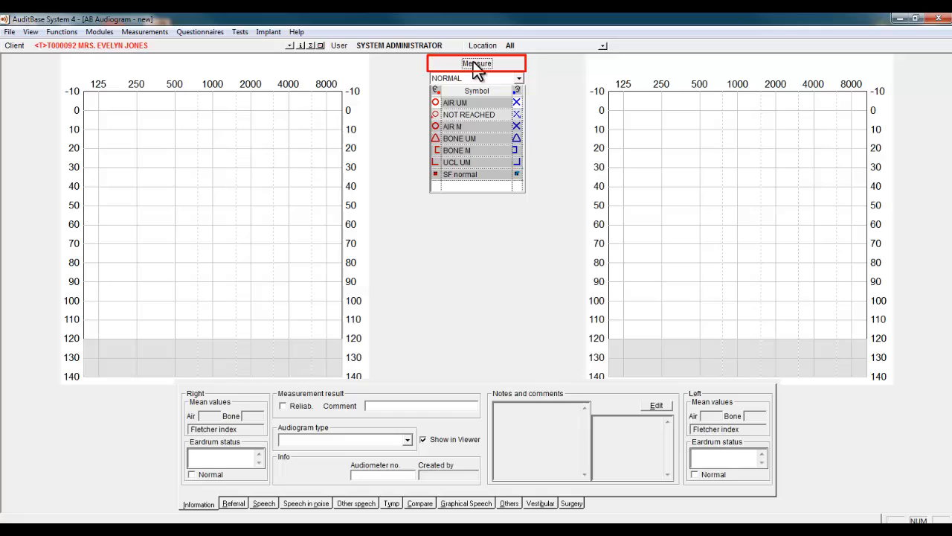
- Bring up the Primus Control Panel and present repeated tones to capture the first threshold at 1000 Hz, 30 dB
click(476, 63)
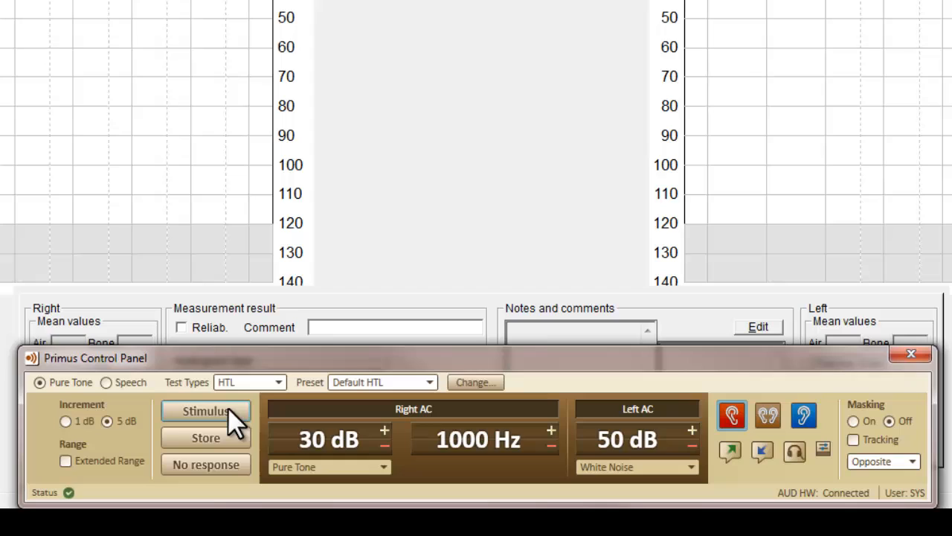
mouse_move(768, 415)
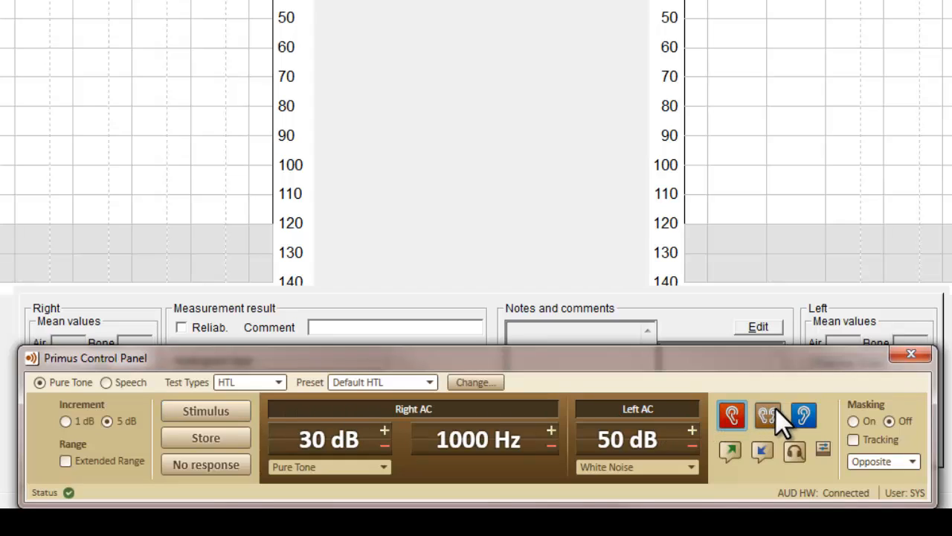
click(803, 415)
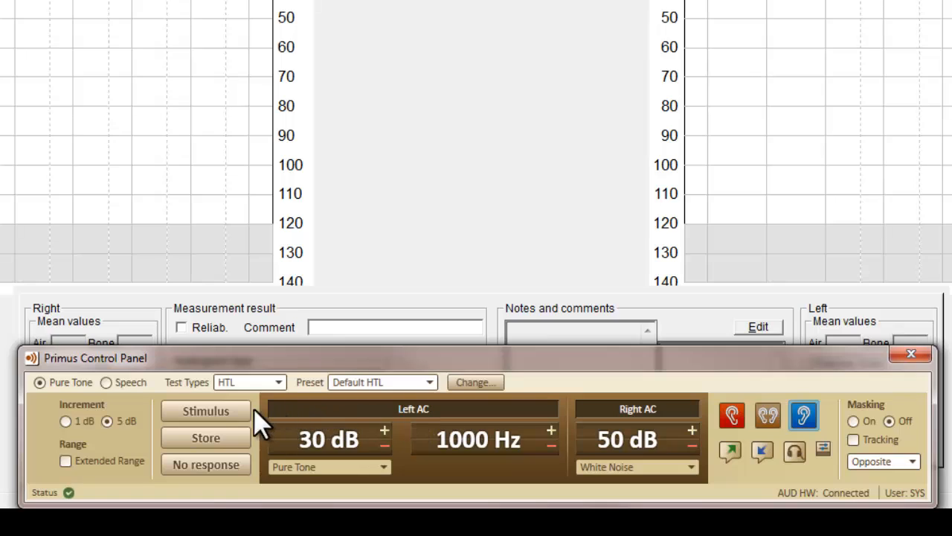
click(205, 411)
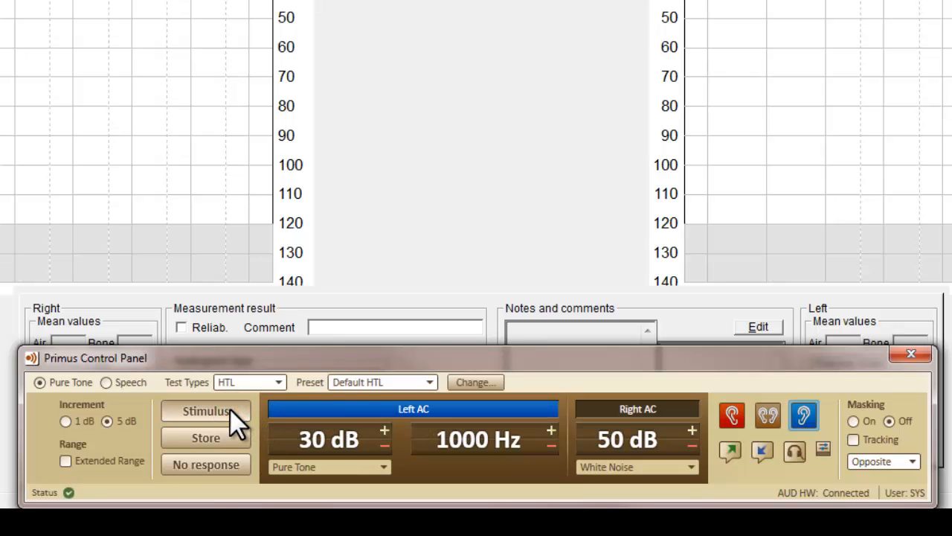
click(205, 411)
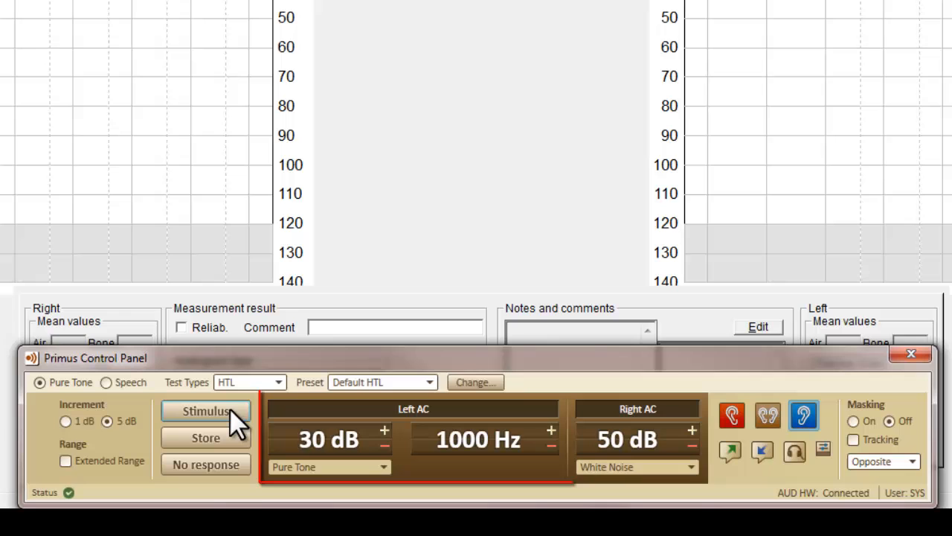
click(205, 411)
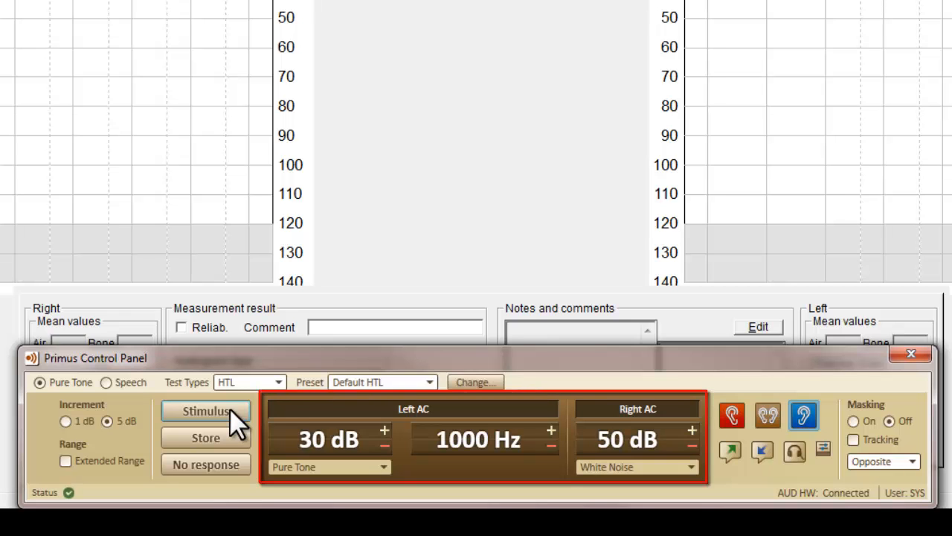
click(205, 411)
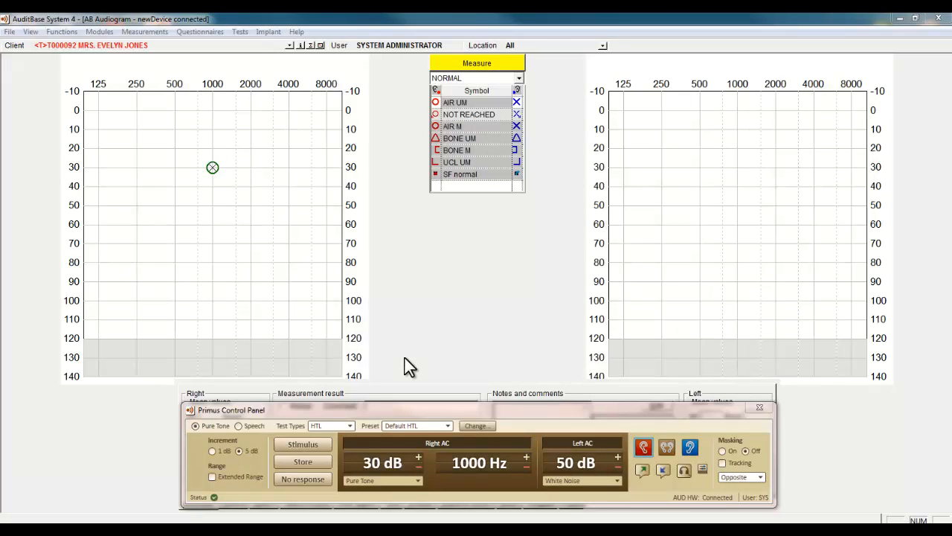
- Bracket the tone level down to 10 dB and back up to 15 dB, presenting stimuli to find the threshold
click(327, 426)
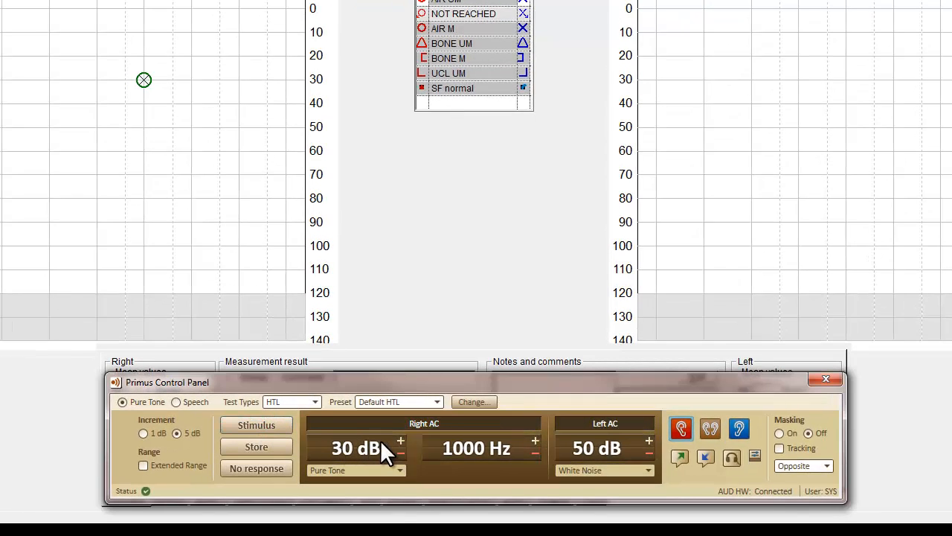
click(400, 456)
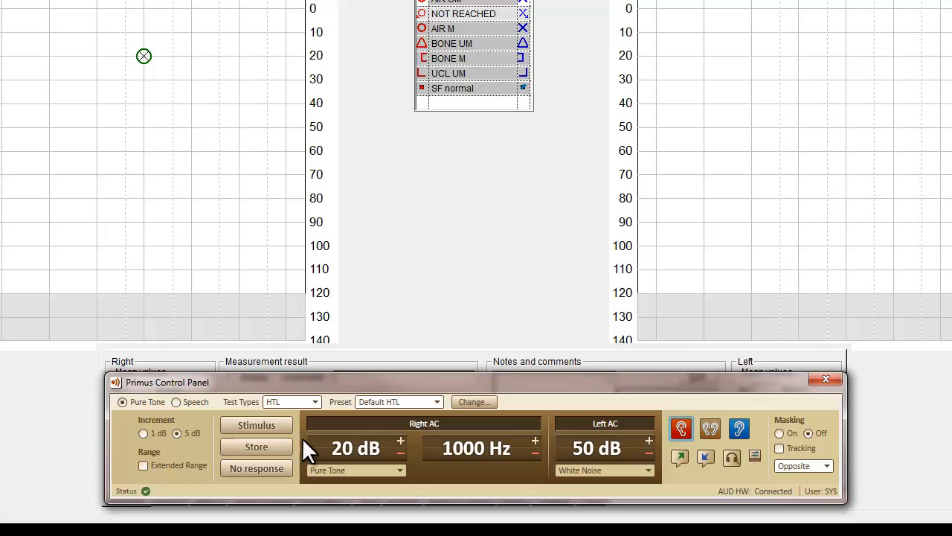
click(256, 424)
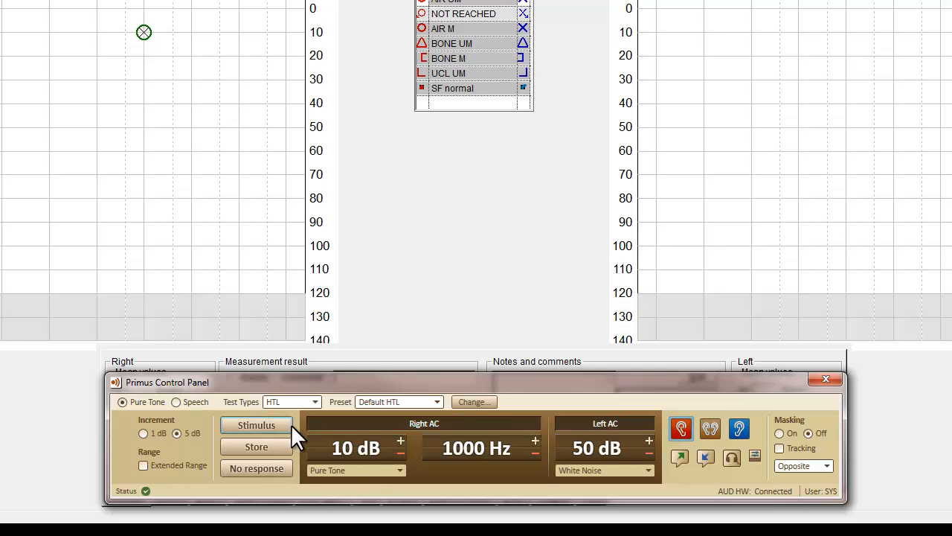
click(400, 438)
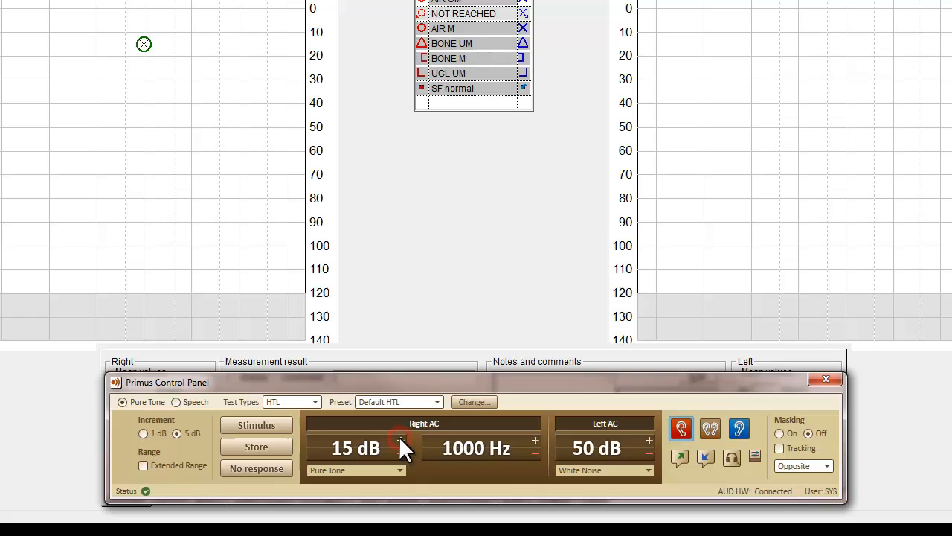
click(256, 426)
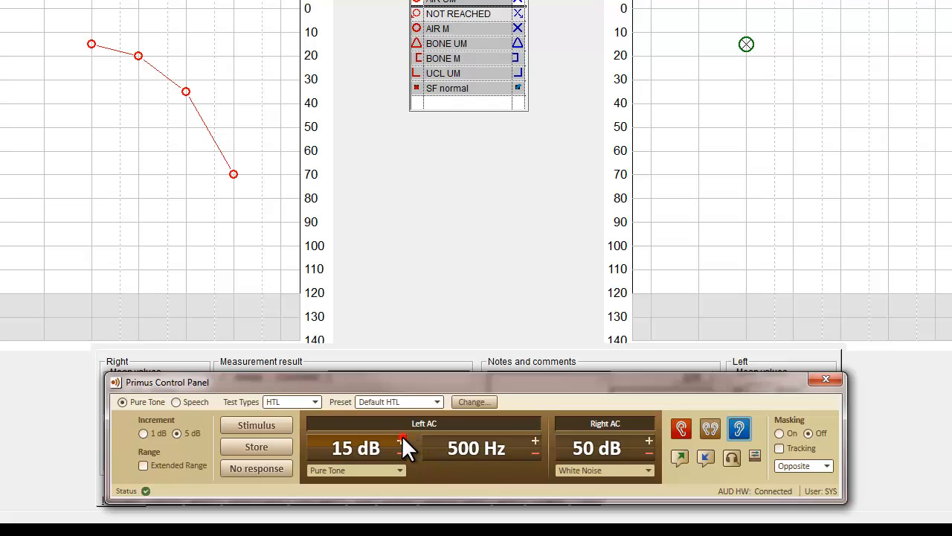
- Raise the level to 30 dB, set the frequency to 1000 Hz and present the tone to the left ear
click(402, 437)
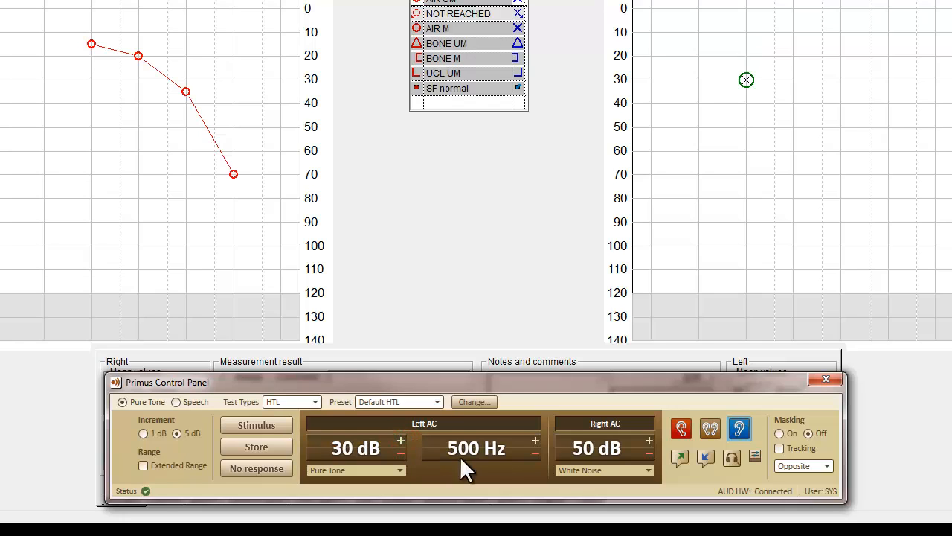
click(534, 440)
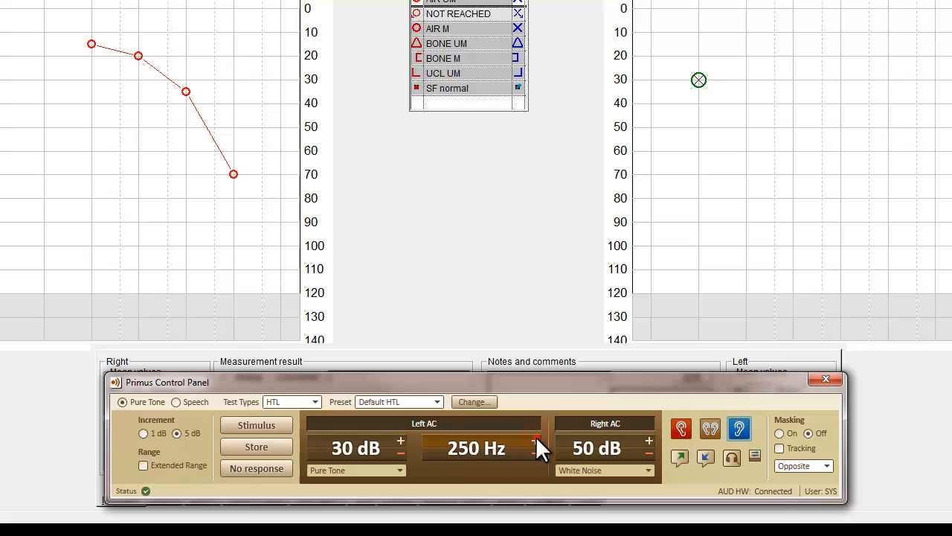
click(535, 440)
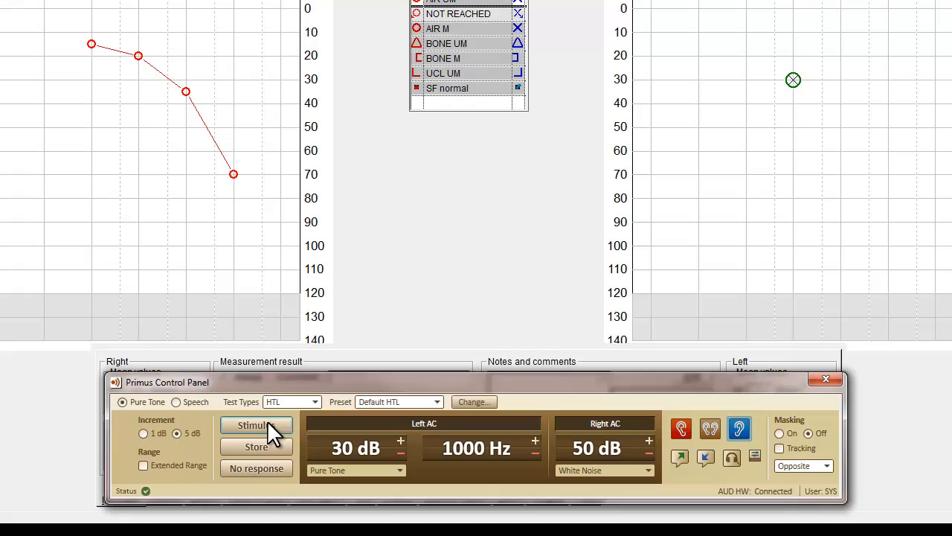
click(256, 426)
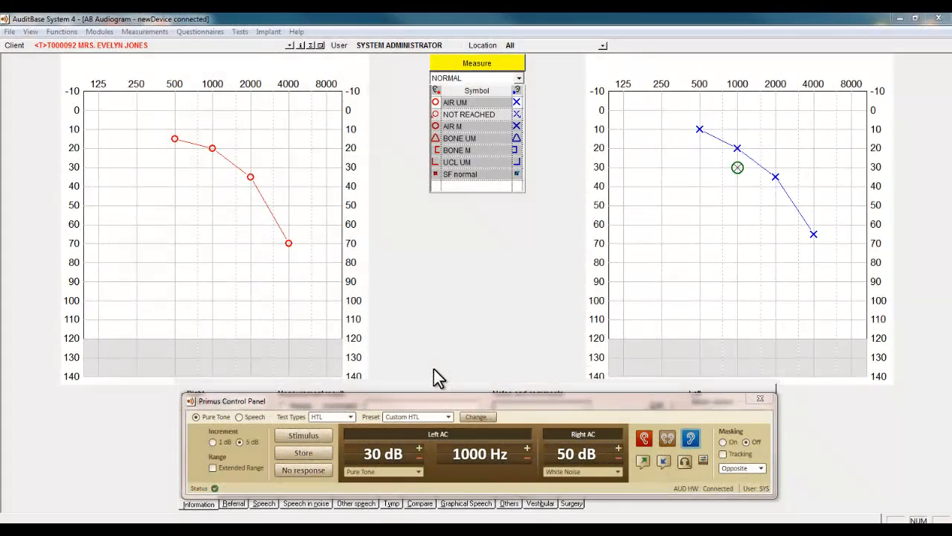
mouse_move(429, 384)
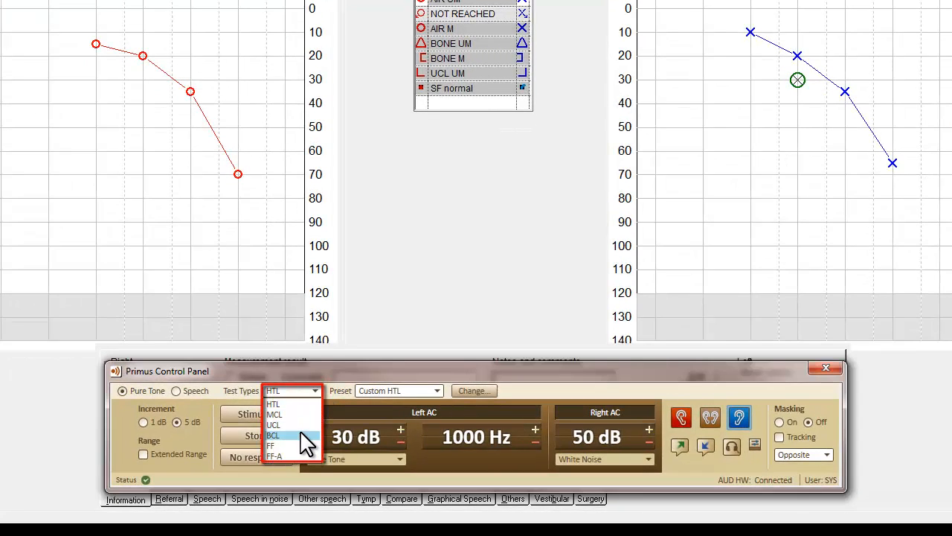
- Change the Test Types setting from HTL to BCL for left-ear bone conduction
click(273, 435)
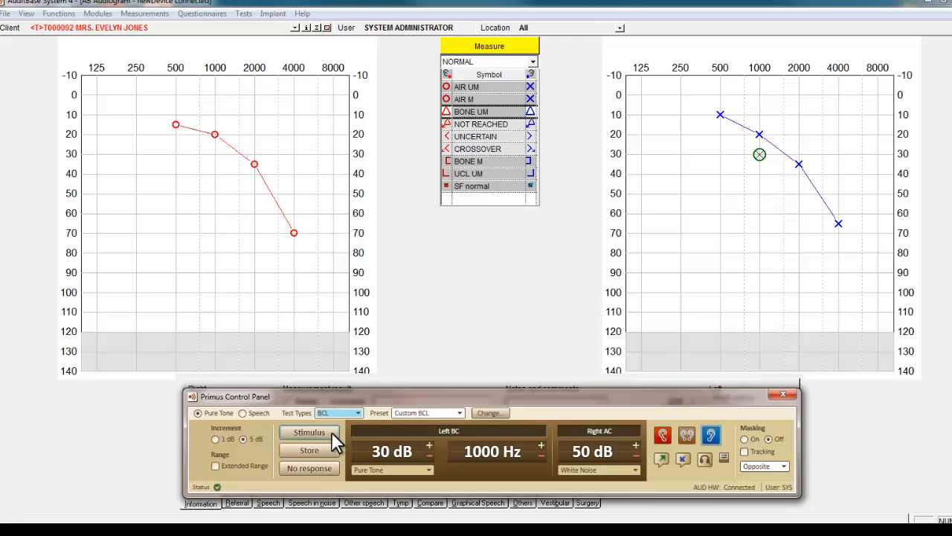
- Present bone-conduction tones stepping from 30 dB down to 5 dB and back up to 15 dB at 1000 Hz
click(309, 431)
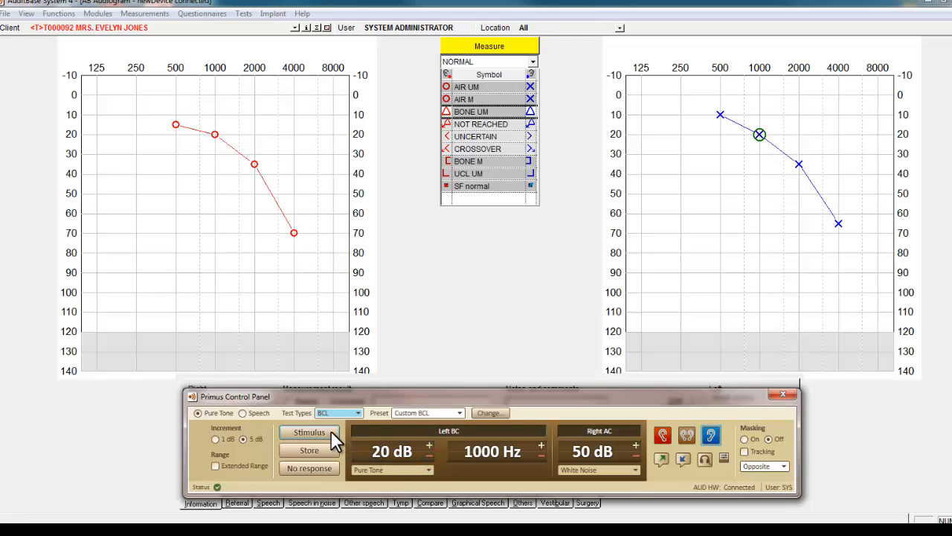
click(310, 432)
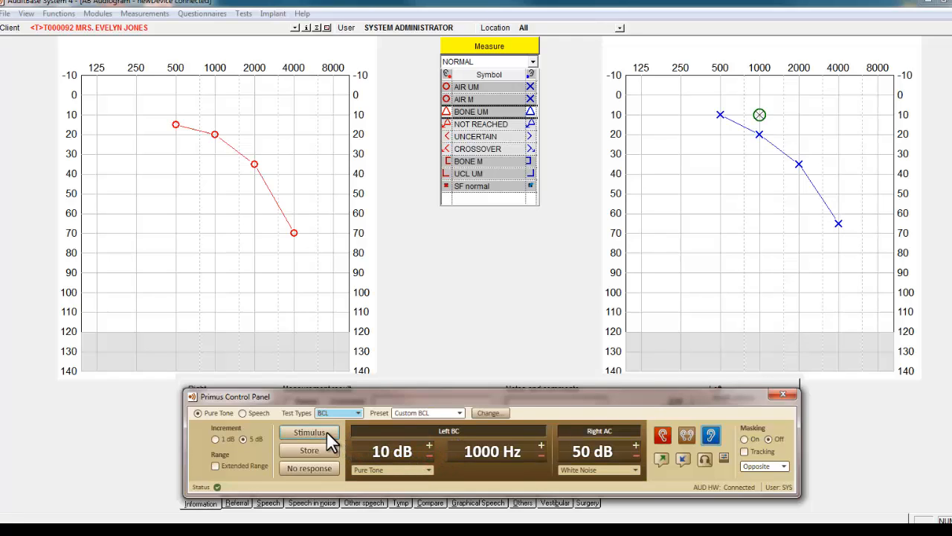
click(309, 431)
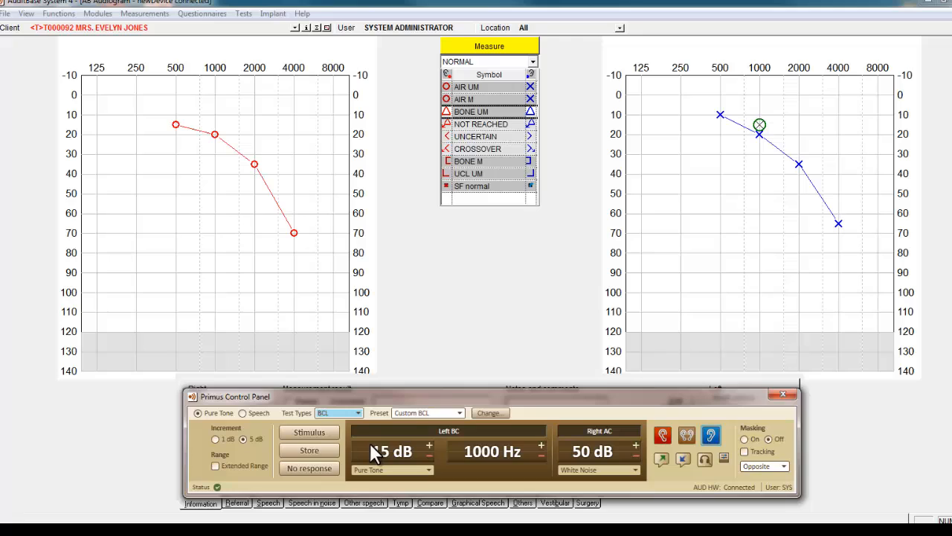
click(309, 431)
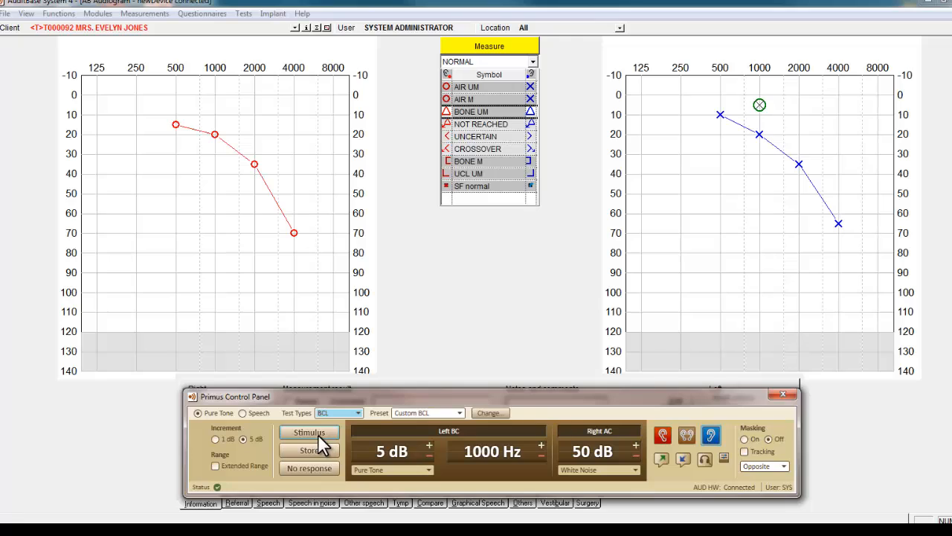
mouse_move(435, 449)
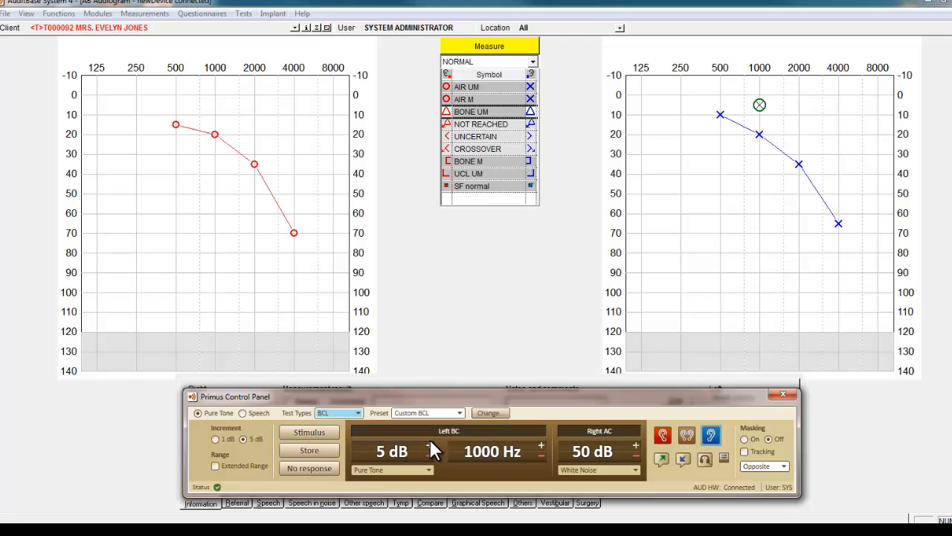
click(309, 432)
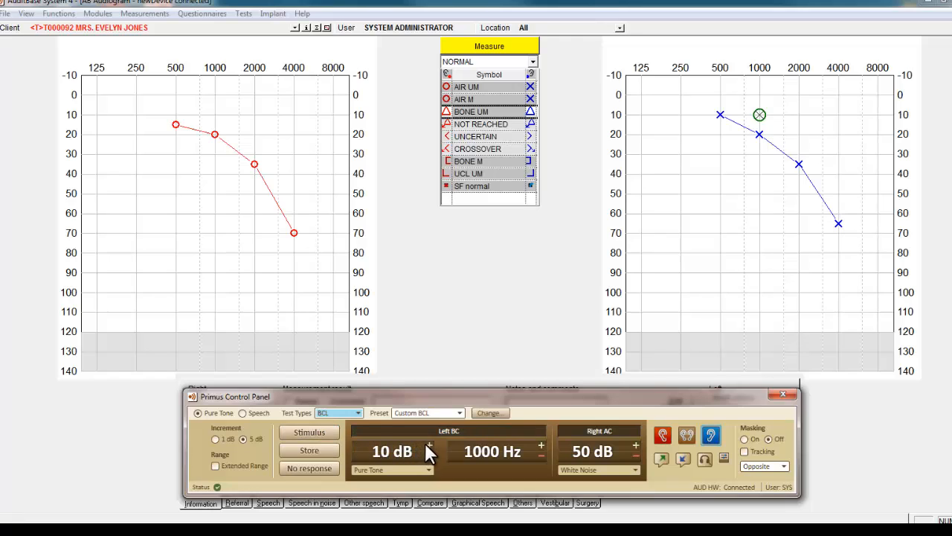
click(310, 432)
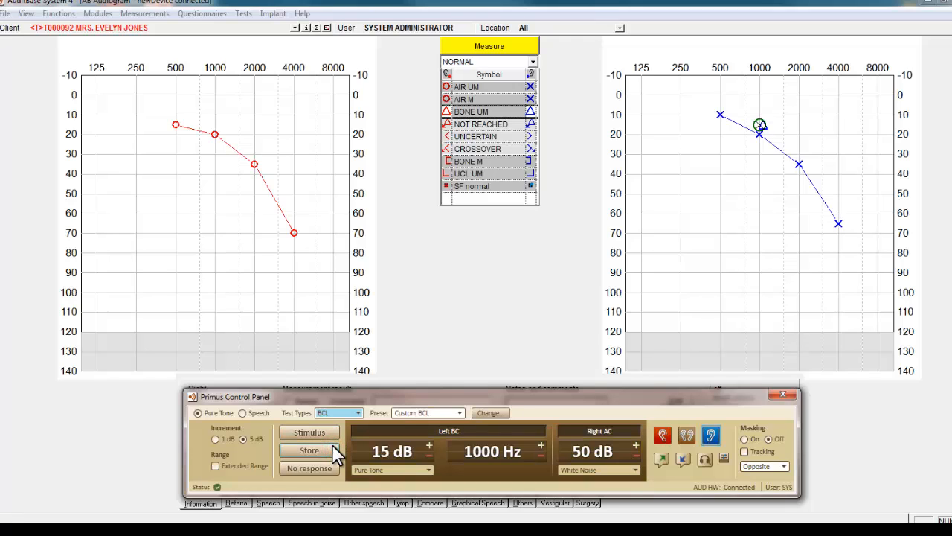
mouse_move(543, 454)
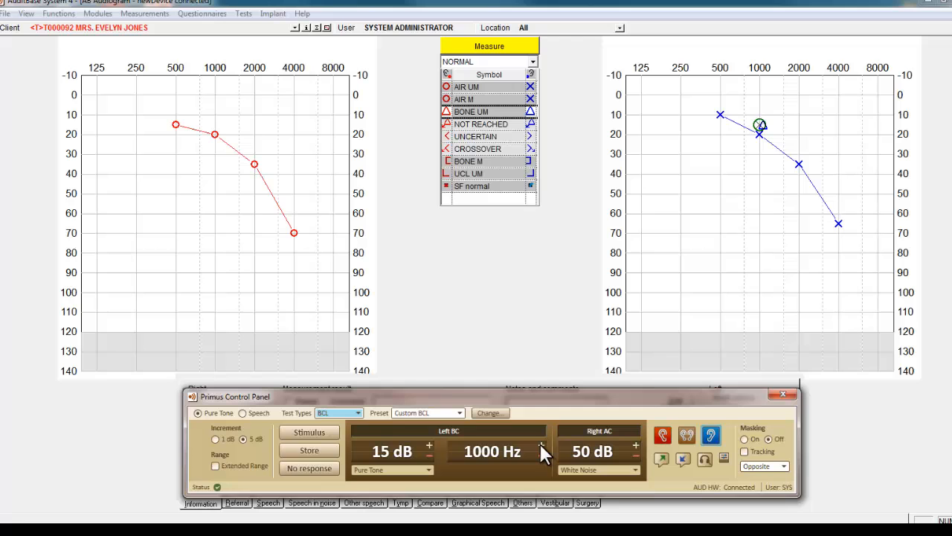